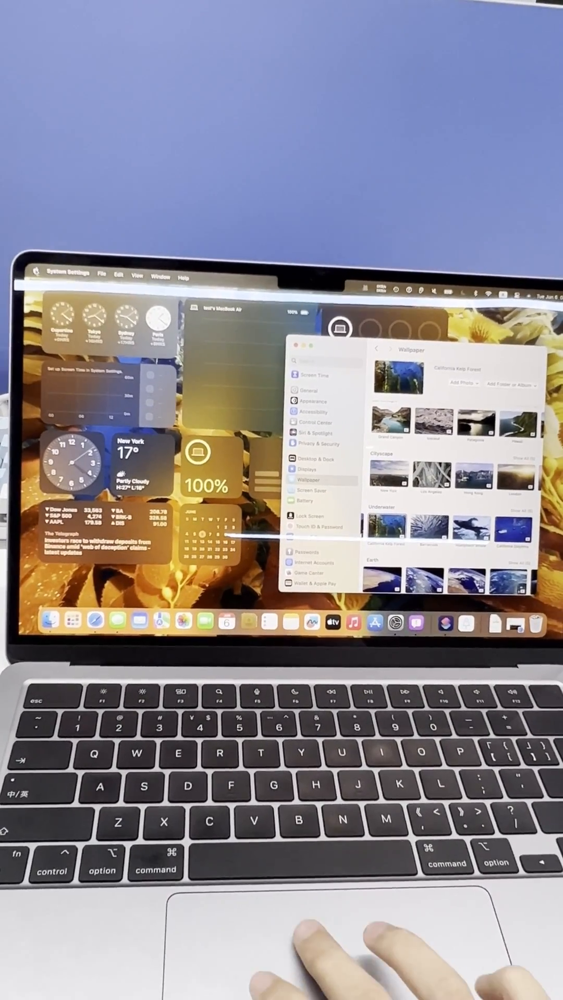
- Lock the screen from the Apple menu to preview the California Dolphins screensaver
{"action": "left_click", "coordinate": [33, 273]}
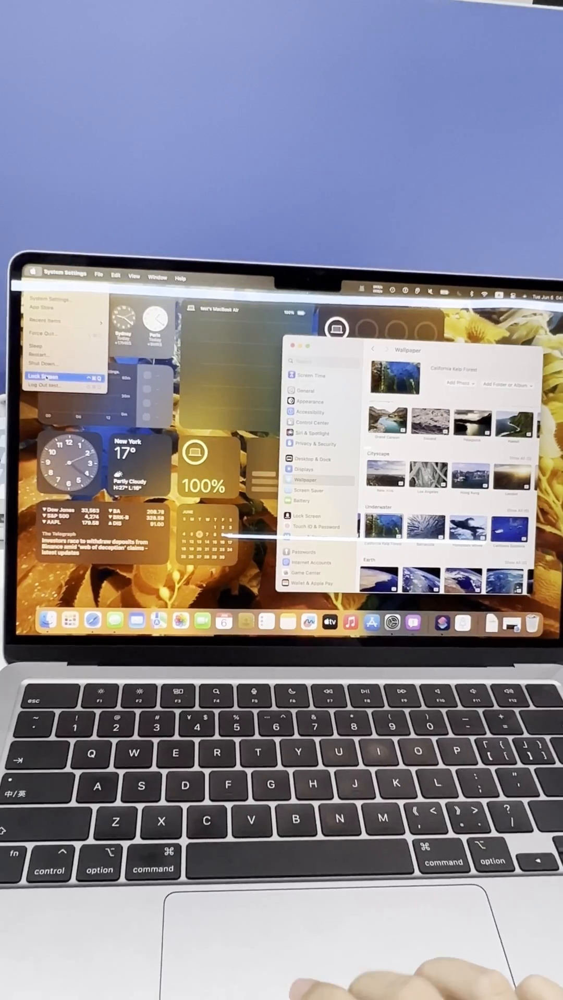
{"action": "left_click", "coordinate": [47, 378]}
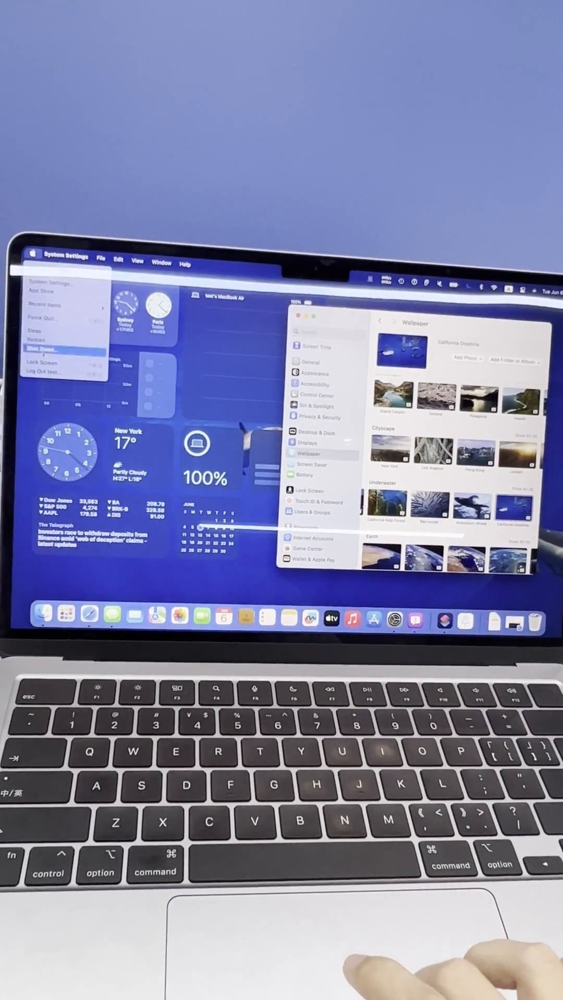
{"action": "left_click", "coordinate": [44, 363]}
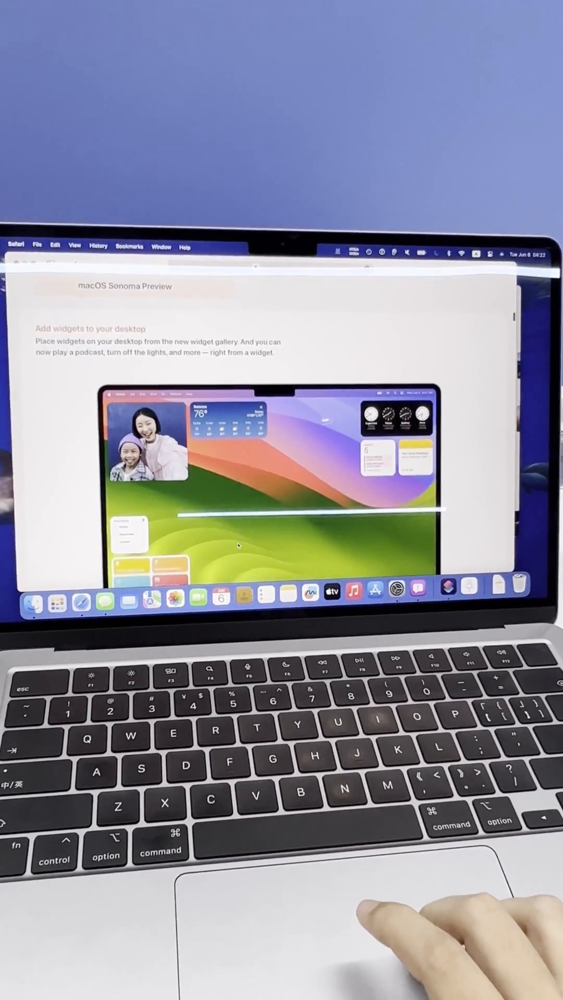
- Bring up the desktop widget gallery via Edit Widgets and browse the TikTok widgets
{"action": "scroll", "scroll_direction": "down", "scroll_amount": 3}
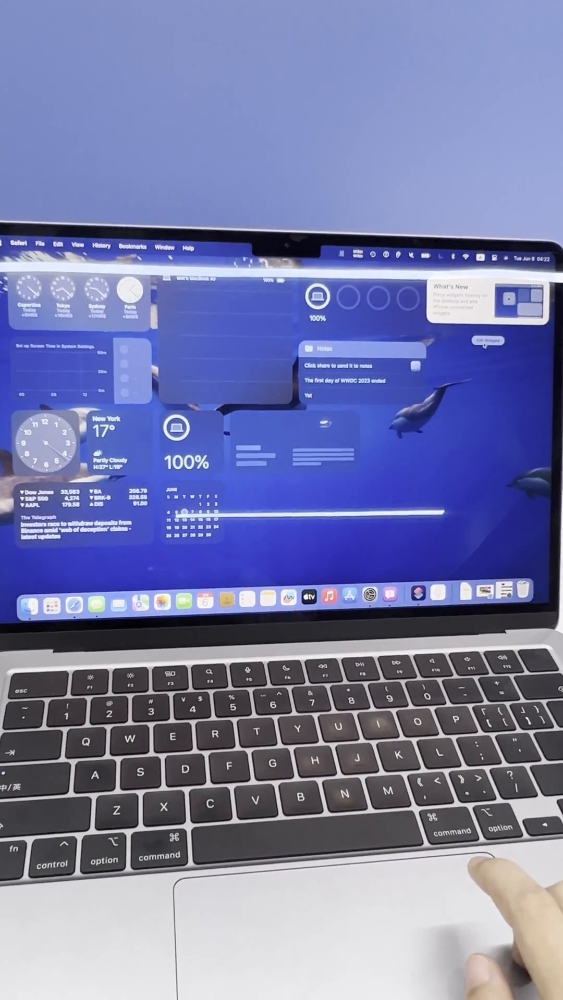
{"action": "left_click", "coordinate": [488, 341]}
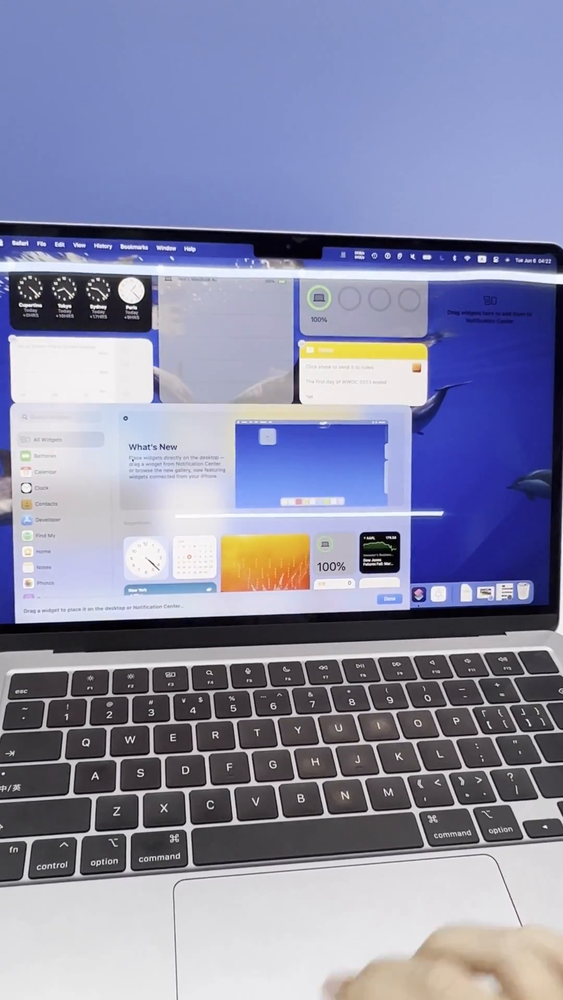
{"action": "scroll", "scroll_direction": "down", "scroll_amount": 3}
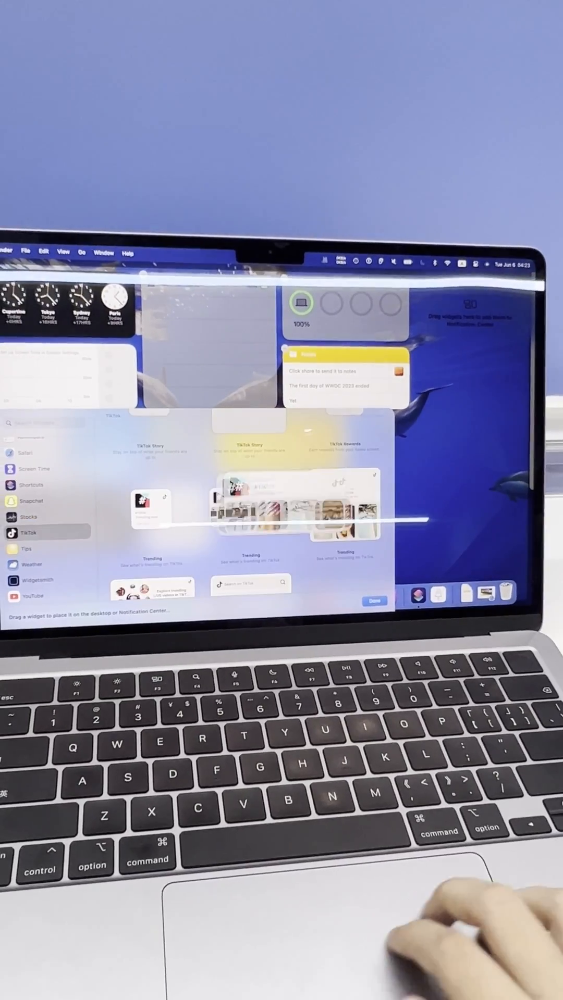
{"action": "left_click", "coordinate": [375, 601]}
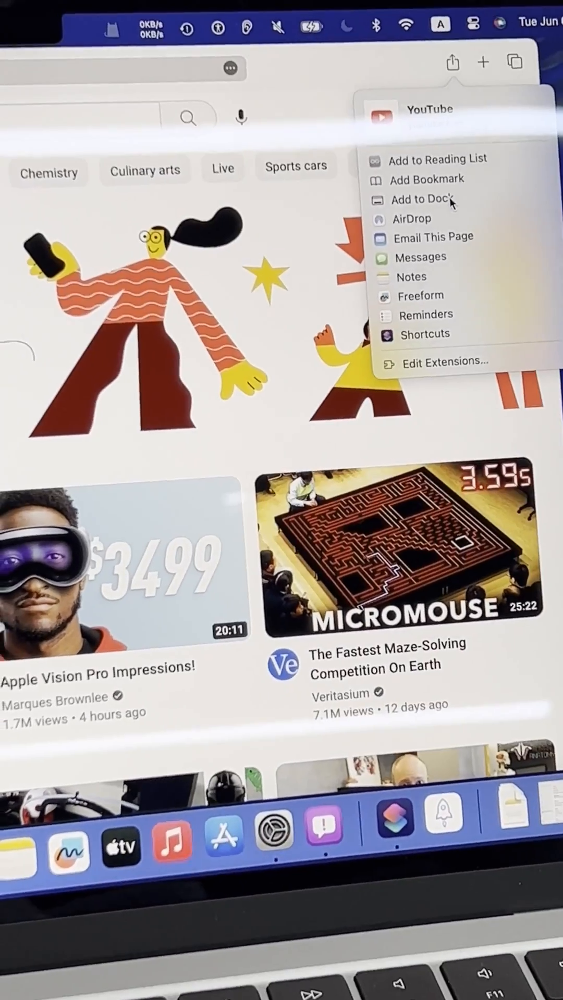
- Add youtube.com to the Dock as a web app named YouTube via Share > Add to Dock
{"action": "left_click", "coordinate": [421, 199]}
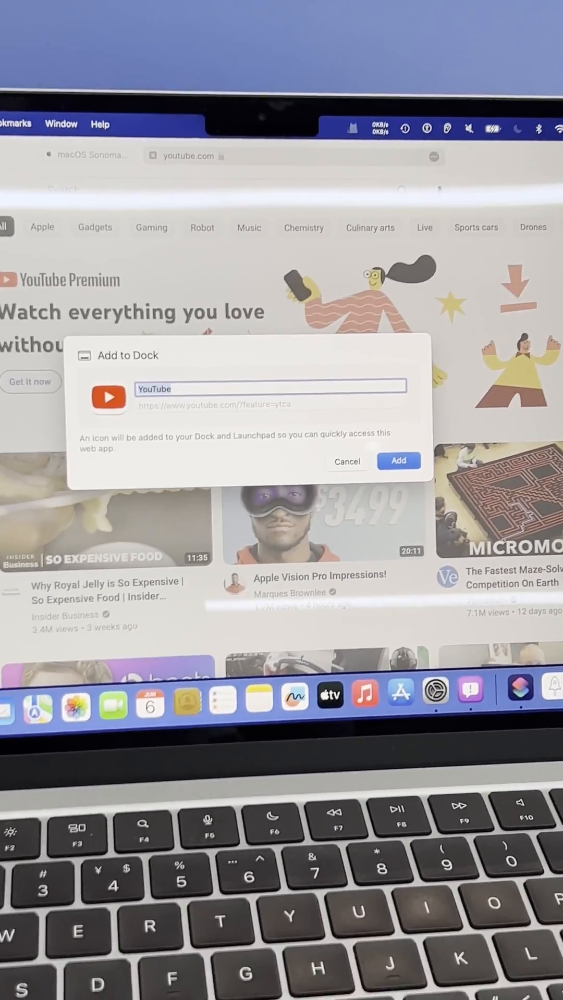
{"action": "left_click", "coordinate": [398, 461]}
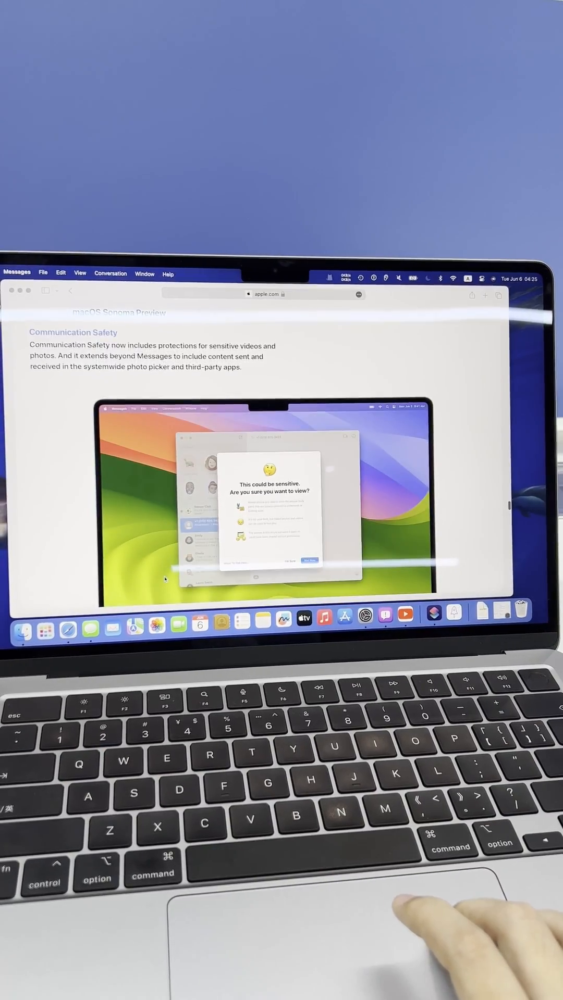
- Switch from the Sonoma preview page to Messages and reply 'yeah' in the image conversation
{"action": "scroll", "scroll_direction": "down", "scroll_amount": 3}
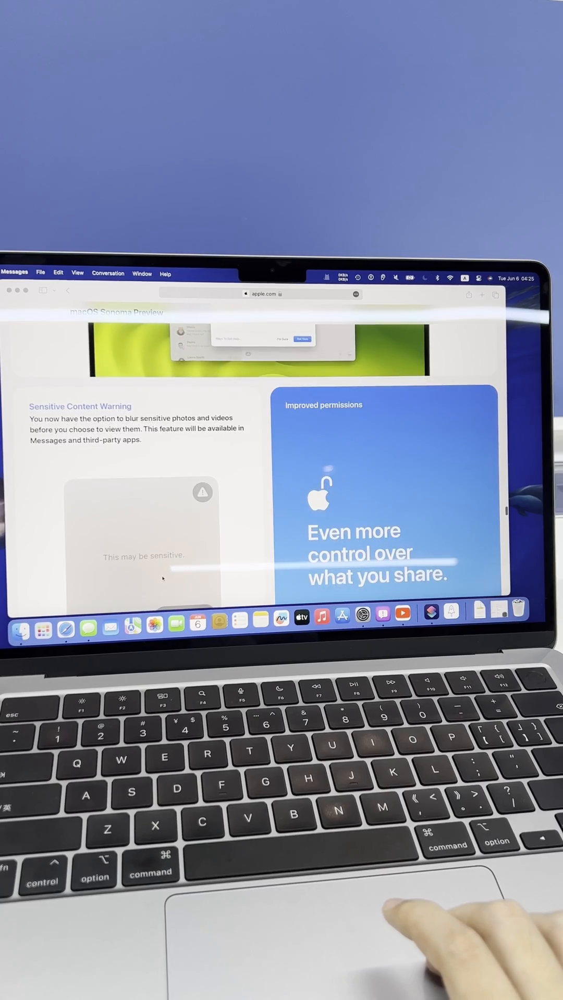
{"action": "scroll", "scroll_direction": "down", "scroll_amount": 3}
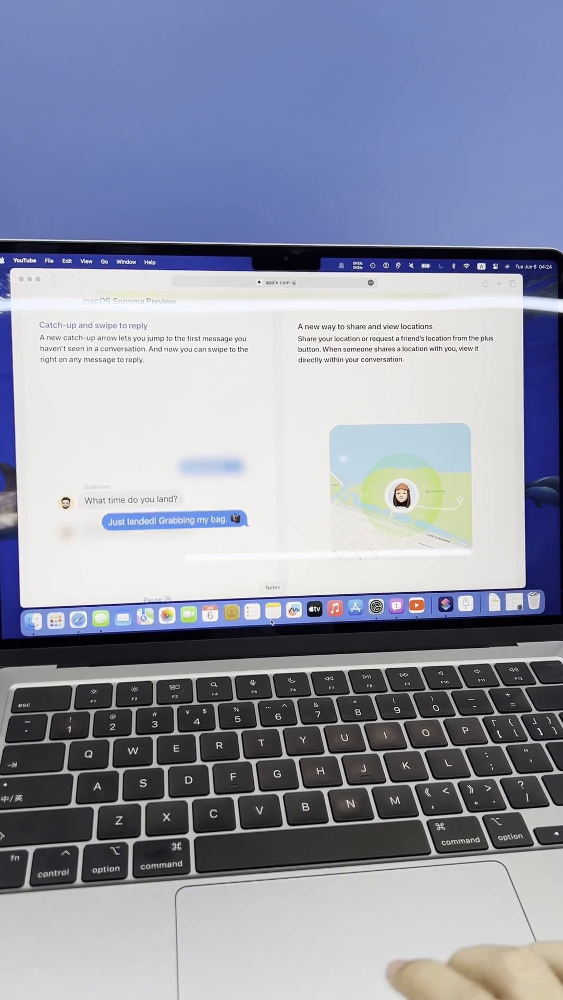
{"action": "left_click", "coordinate": [99, 615]}
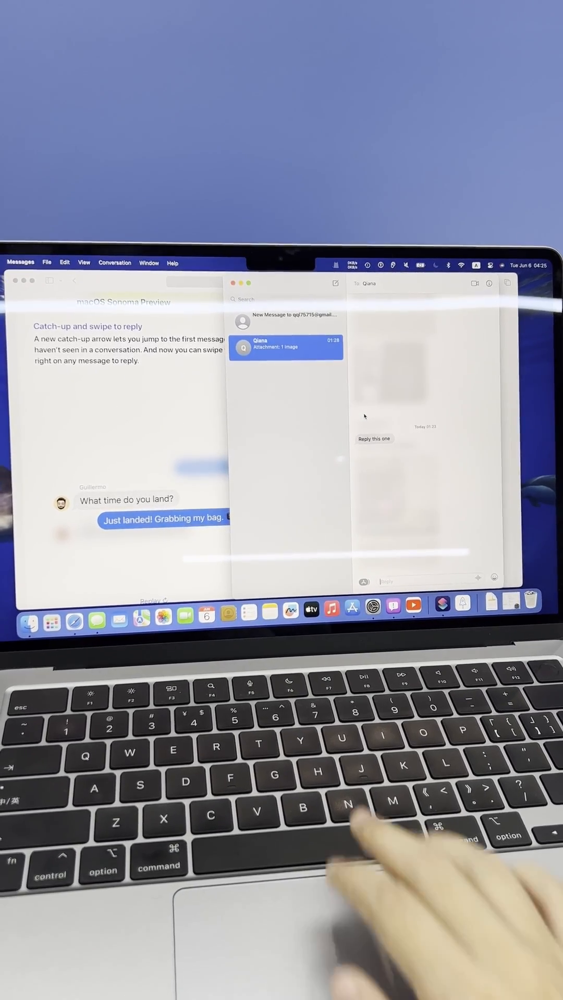
{"action": "type", "text": "yeah"}
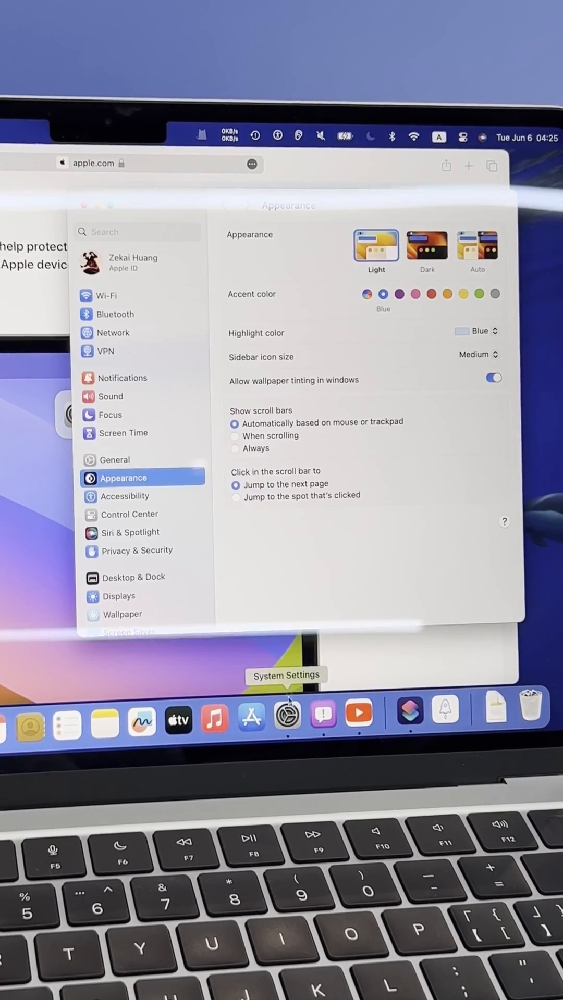
- Reach Lockdown Mode under Privacy & Security in System Settings
{"action": "scroll", "scroll_direction": "down", "scroll_amount": 3}
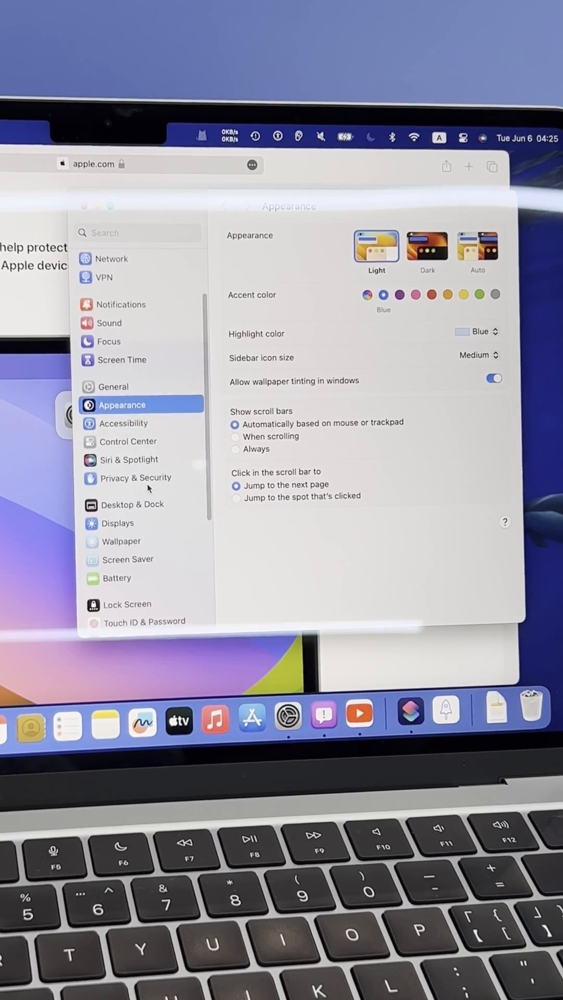
{"action": "left_click", "coordinate": [138, 478]}
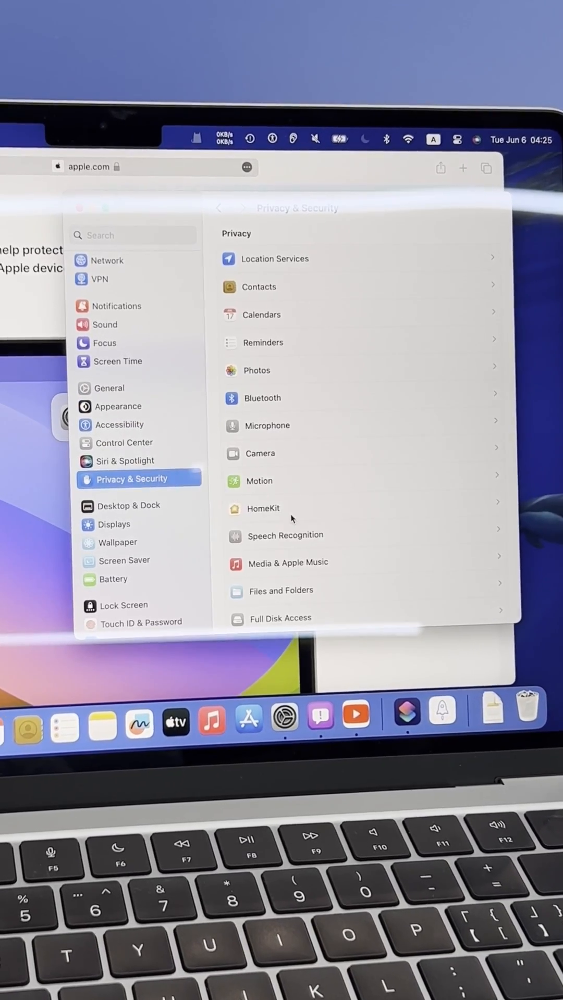
{"action": "scroll", "scroll_direction": "down", "scroll_amount": 3}
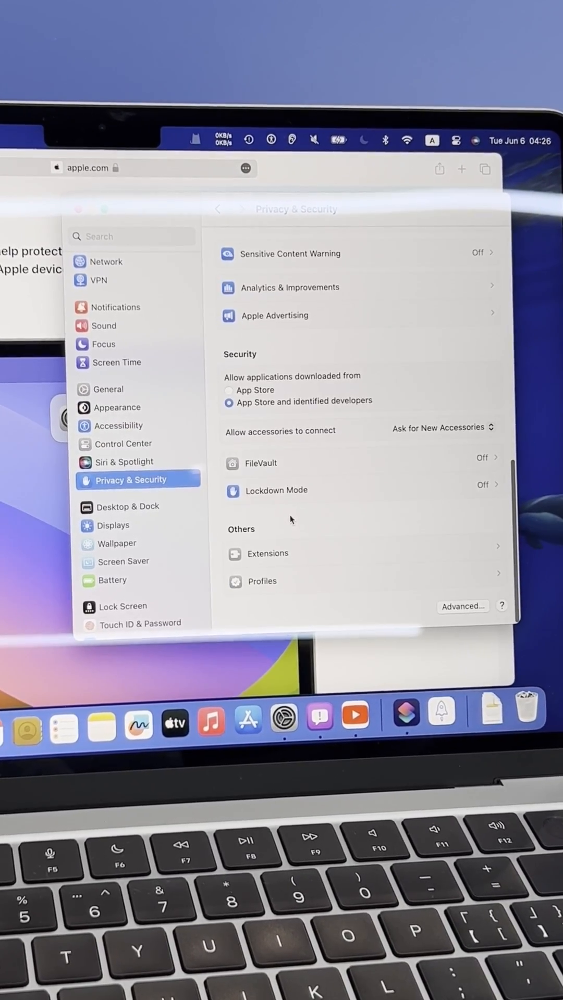
{"action": "left_click", "coordinate": [275, 491]}
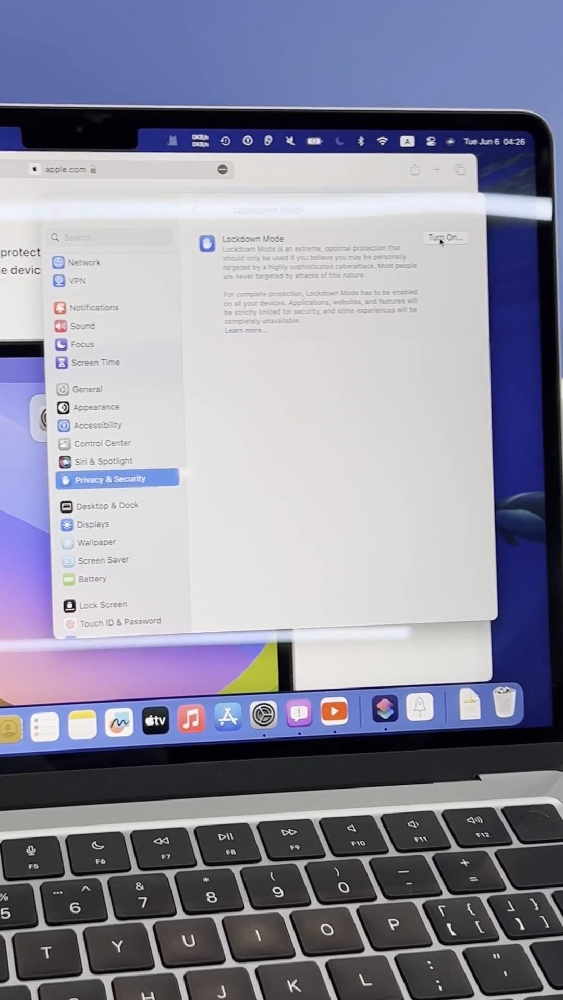
- Start turning on Lockdown Mode, review its restrictions, then cancel to leave it off
{"action": "left_click", "coordinate": [445, 237]}
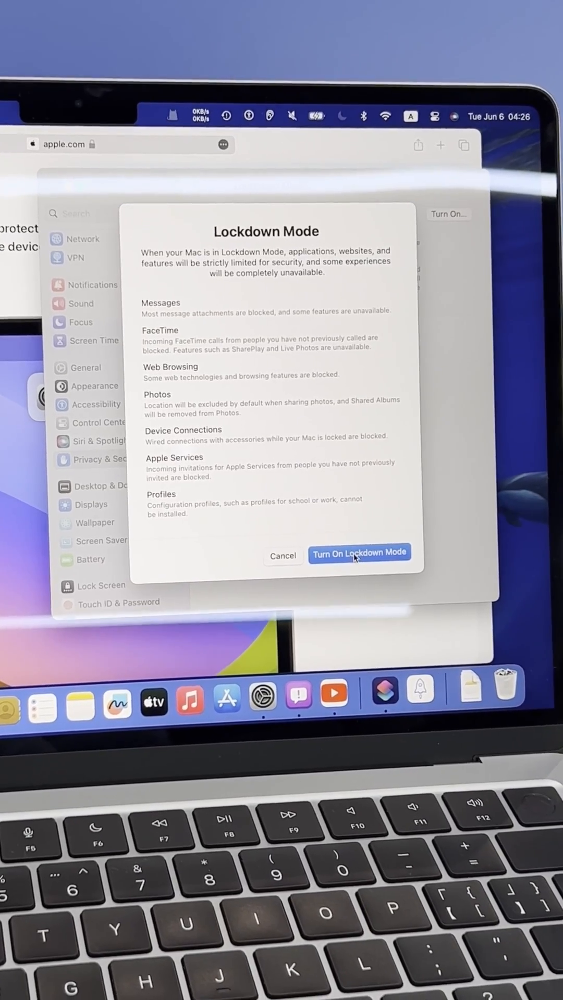
{"action": "left_click", "coordinate": [360, 552]}
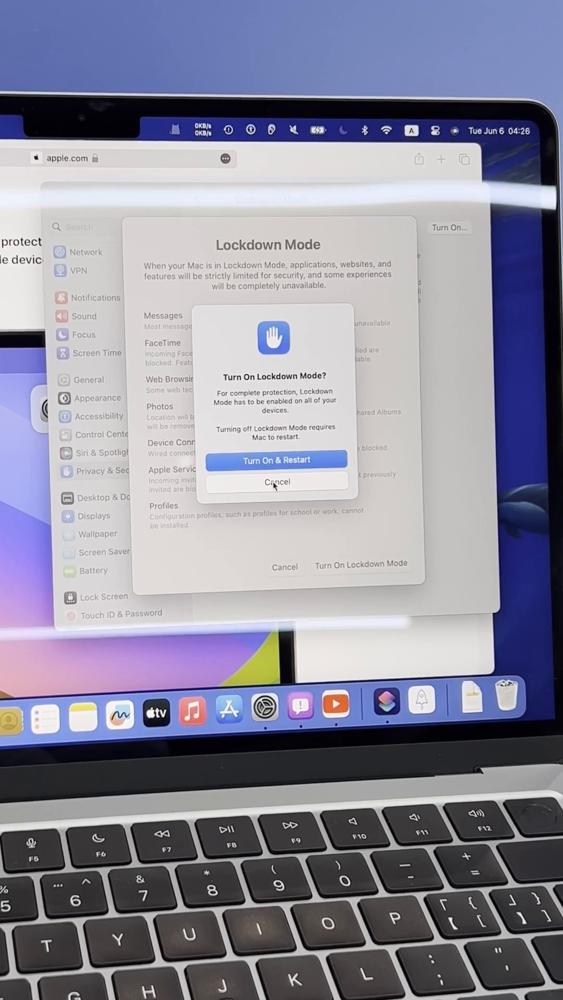
{"action": "left_click", "coordinate": [276, 481]}
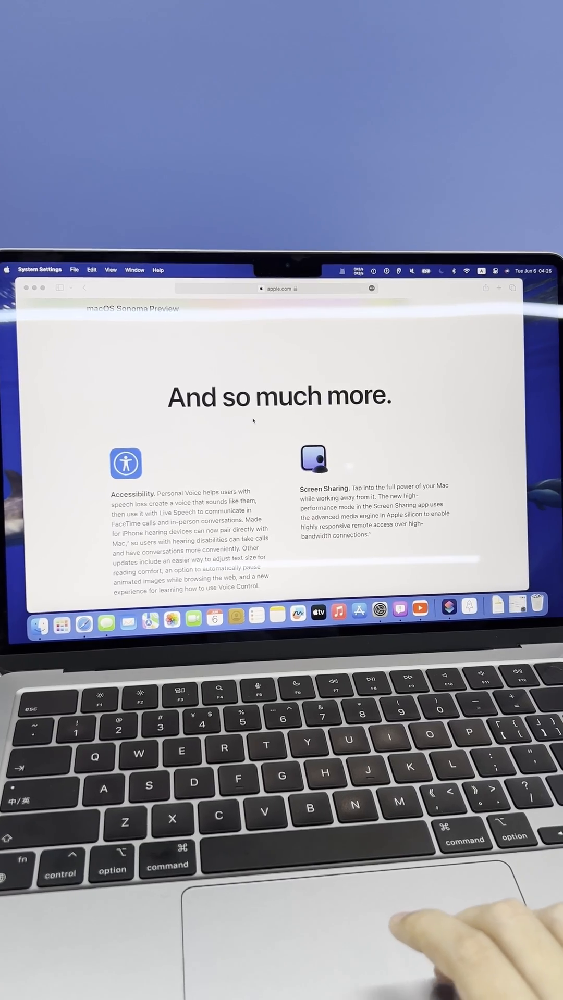
- Scroll the Sonoma preview page down to the compatible Mac devices section
{"action": "scroll", "scroll_direction": "down", "scroll_amount": 3}
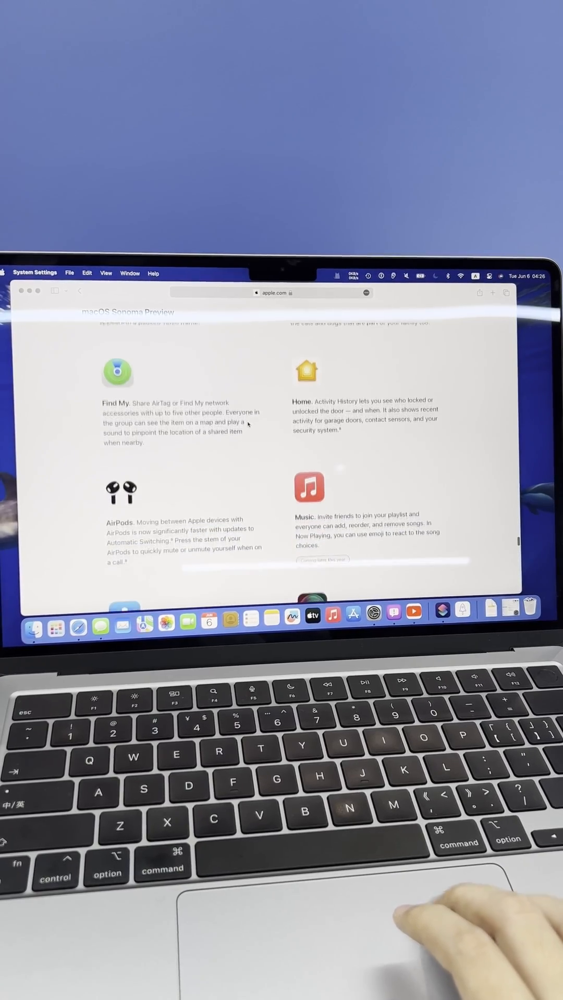
{"action": "scroll", "scroll_direction": "down", "scroll_amount": 3}
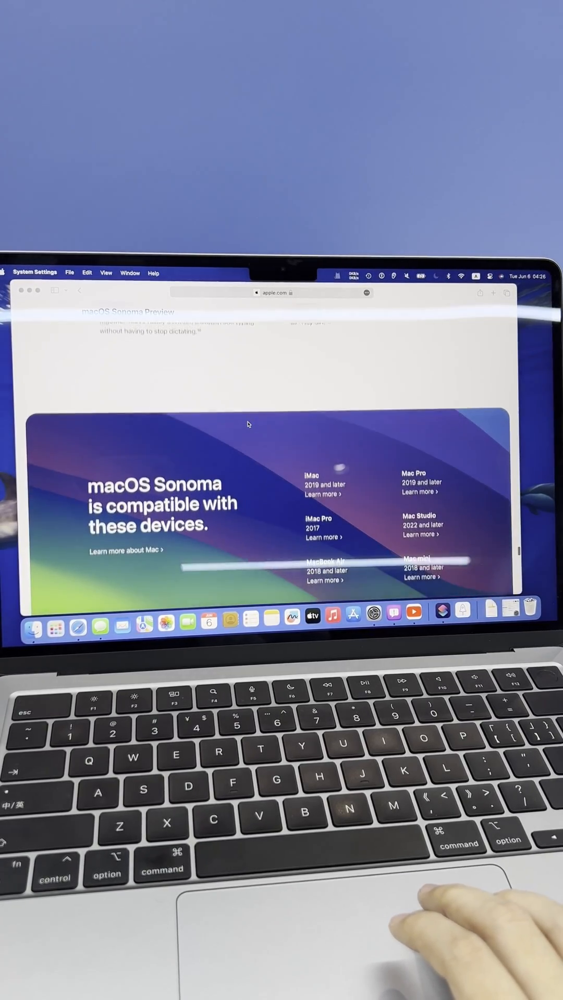